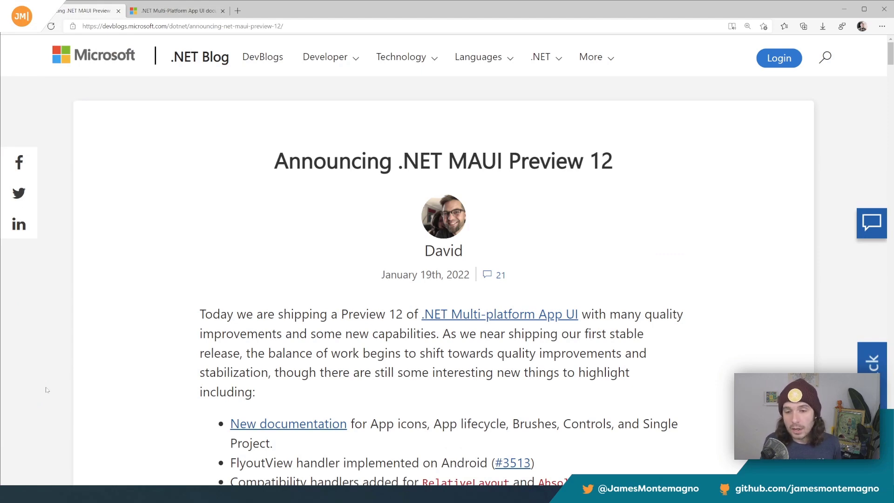
Browse the .NET MAUI documentation tab and expand the Views topics in its contents
scroll("down", 3)
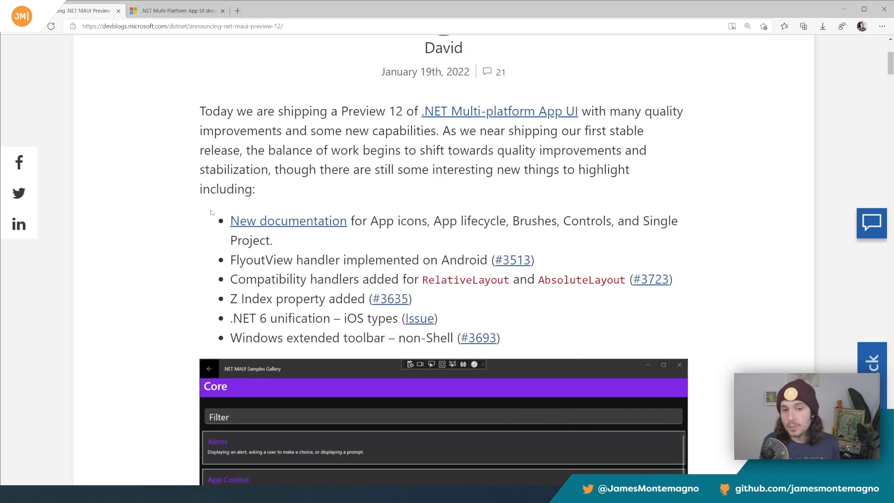
left_click(175, 10)
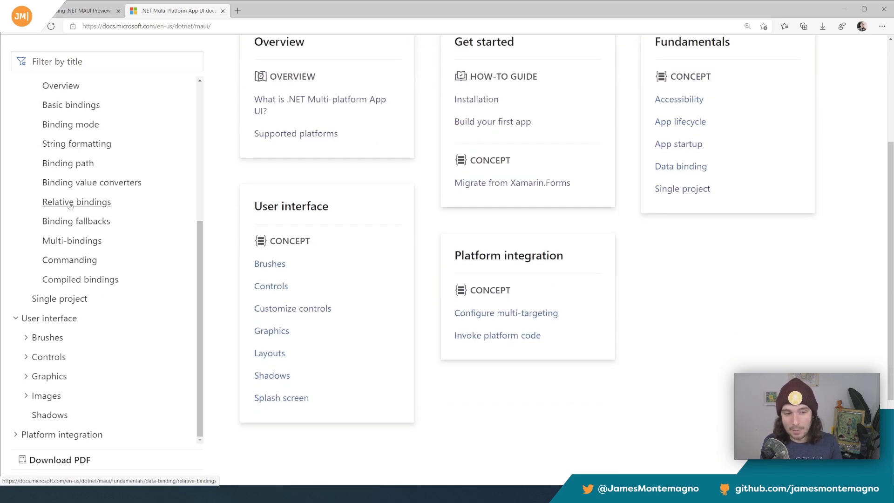
scroll("down", 3)
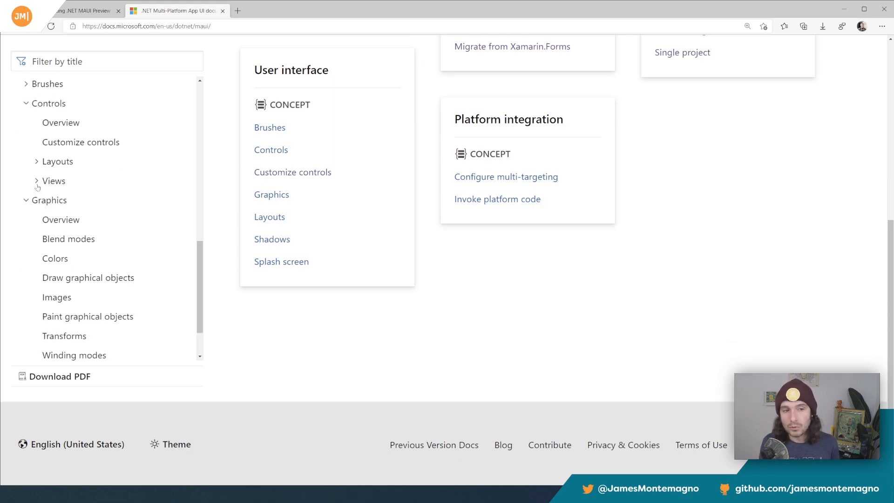
left_click(56, 161)
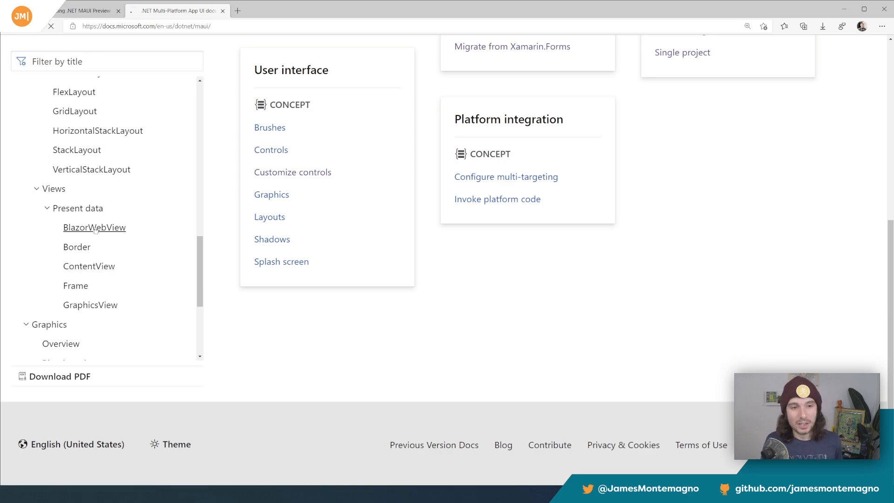
left_click(94, 226)
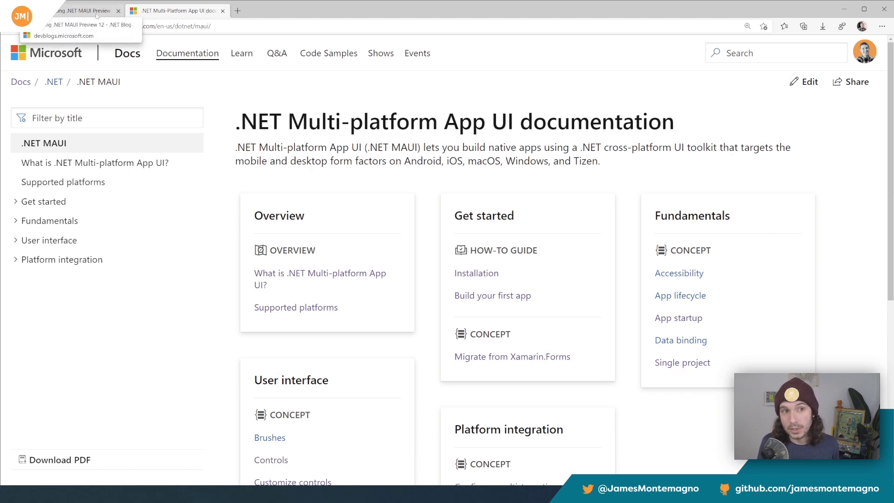
Back on the Preview 12 post, highlight the new features list and the Shell navigation heading
left_click(83, 10)
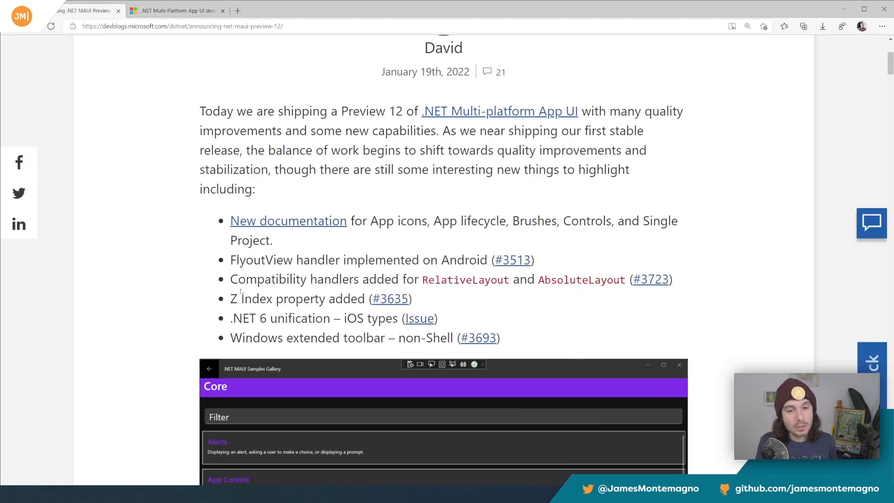
left_click_drag(229, 279, 412, 298)
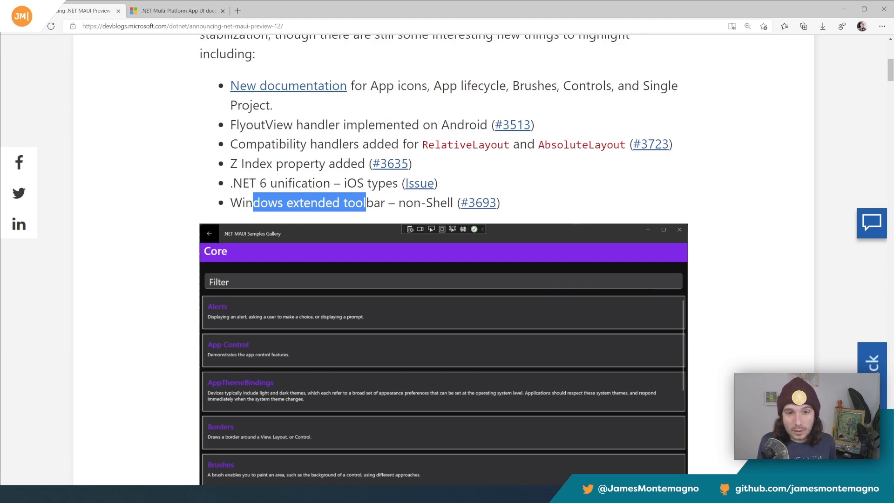
scroll("down", 3)
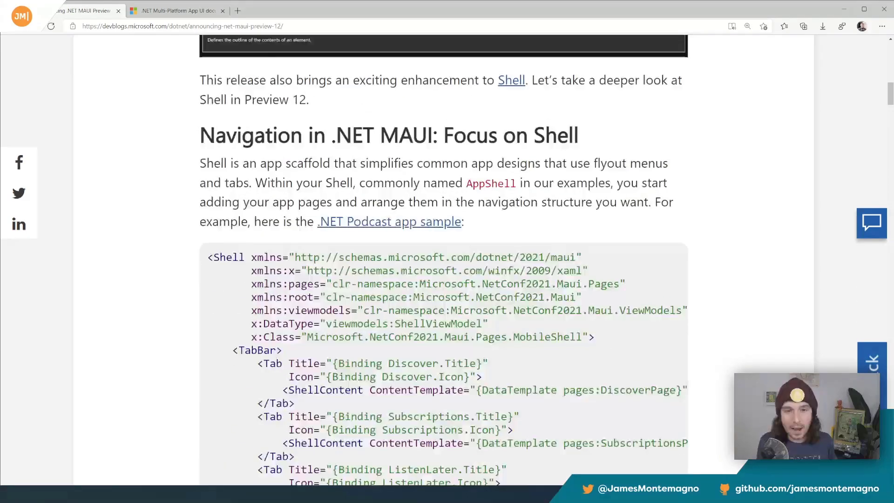
left_click_drag(235, 135, 531, 135)
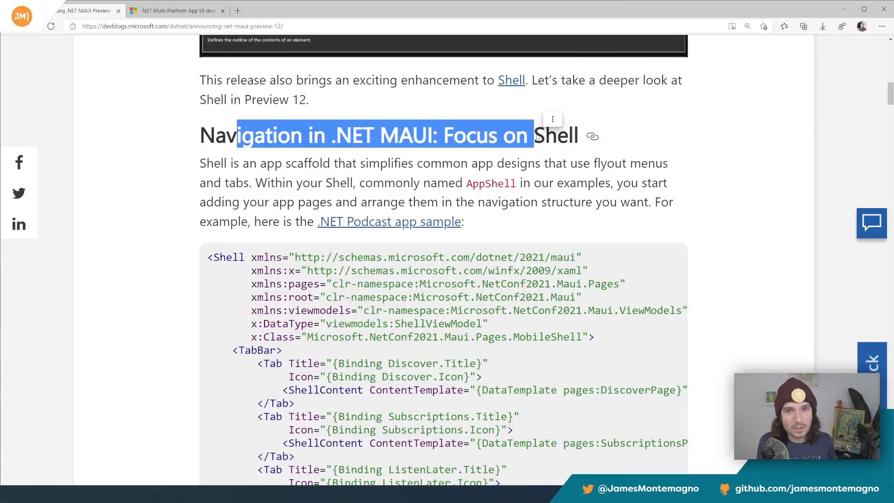
left_click(551, 118)
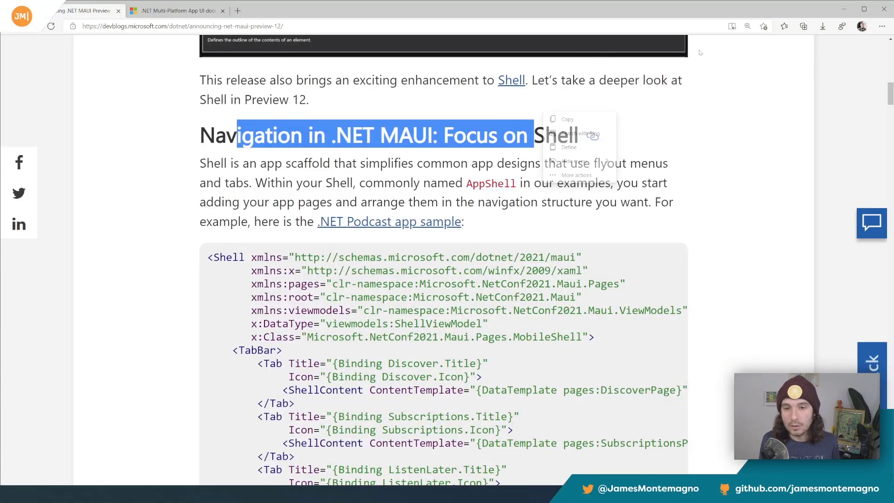
Scroll down to the Shell and Dependency Injection MauiProgram code sample
scroll("down", 3)
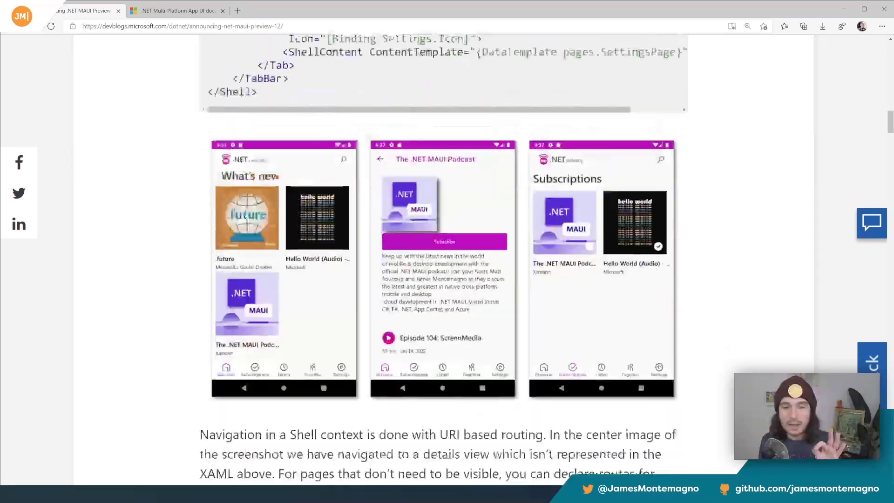
scroll("down", 3)
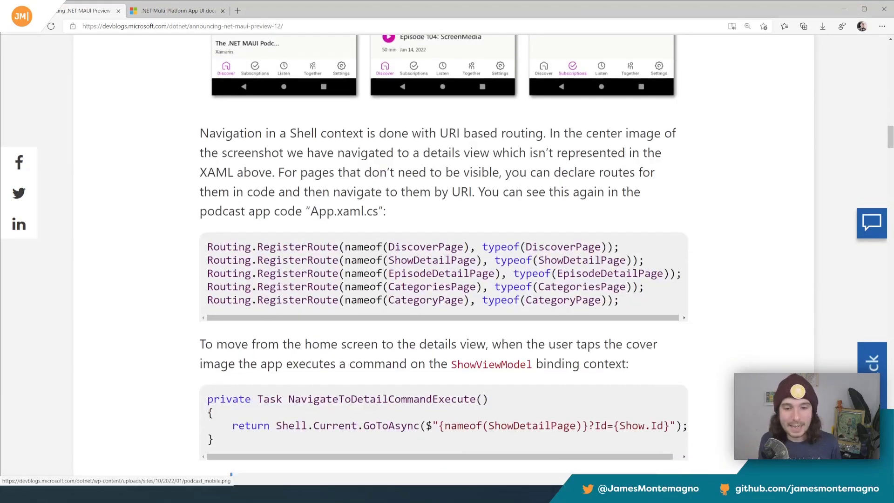
scroll("down", 3)
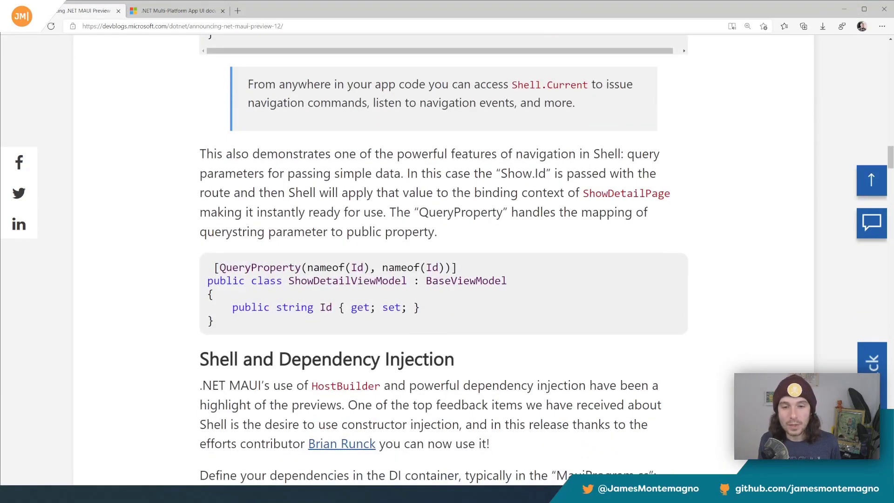
scroll("down", 3)
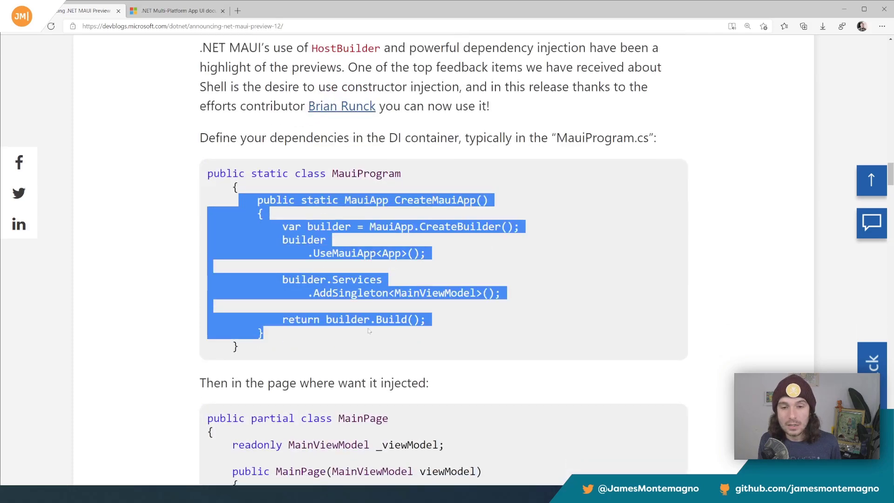
scroll("down", 3)
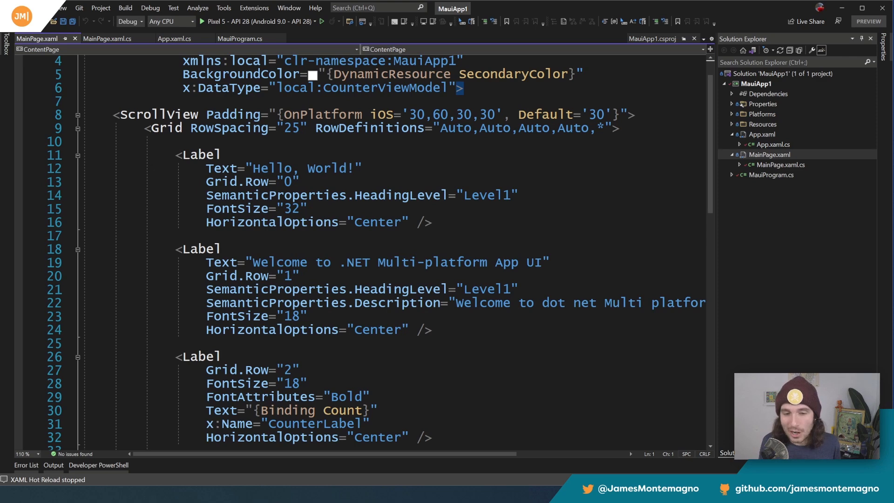
Review MainPage.xaml, then view MainPage.xaml.cs, App.xaml.cs and MauiProgram.cs in turn
scroll("down", 3)
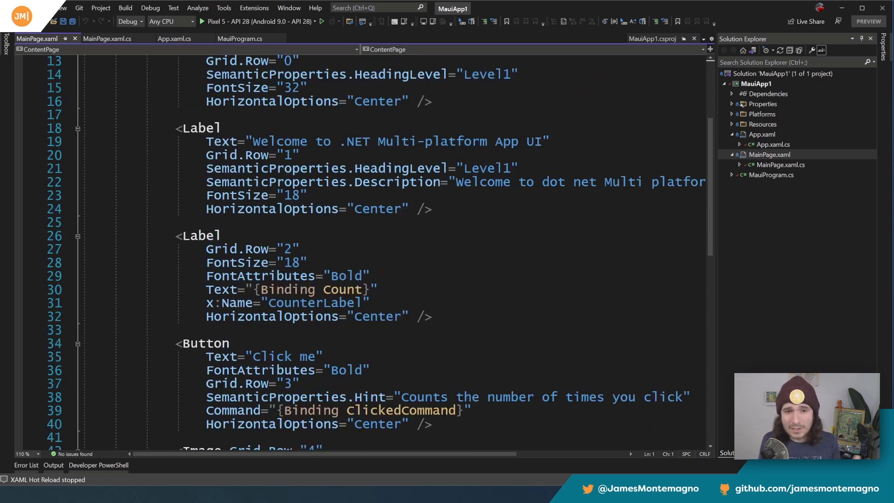
scroll("down", 3)
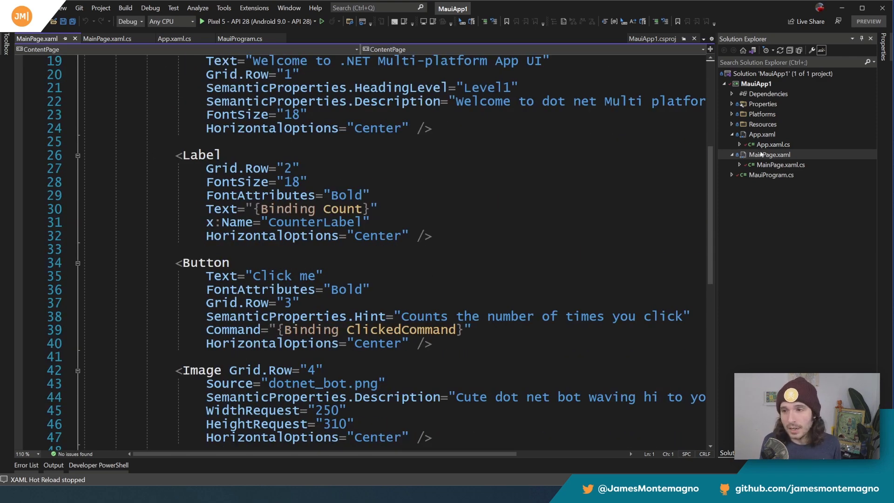
left_click(108, 38)
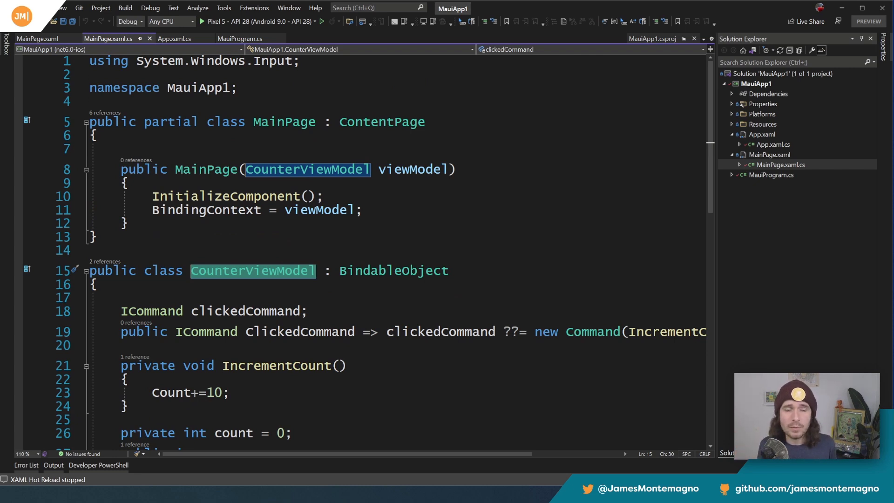
left_click(175, 38)
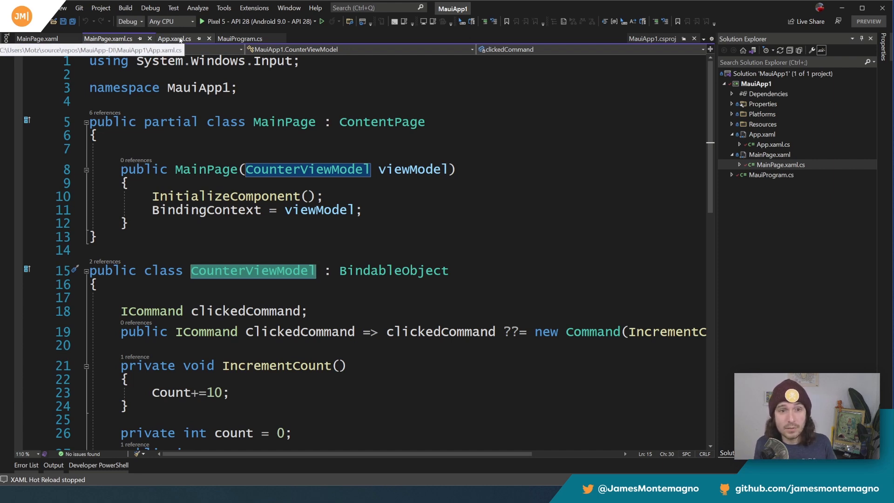
left_click(174, 38)
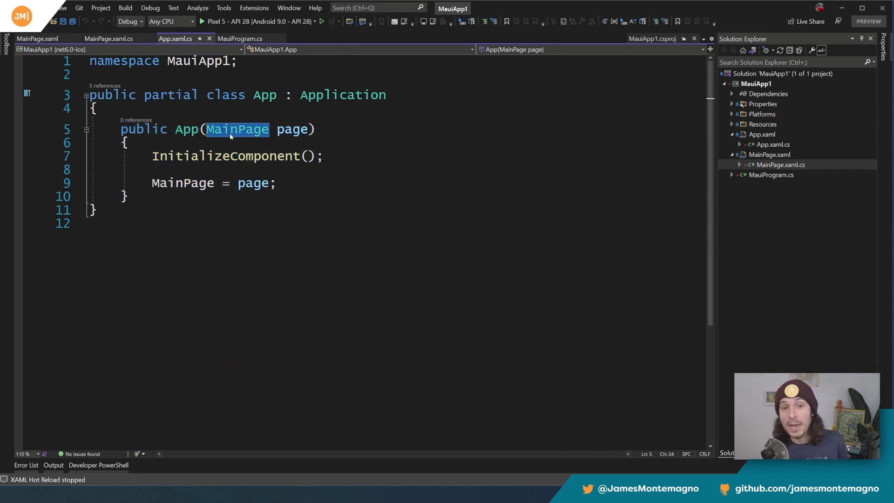
mouse_move(235, 129)
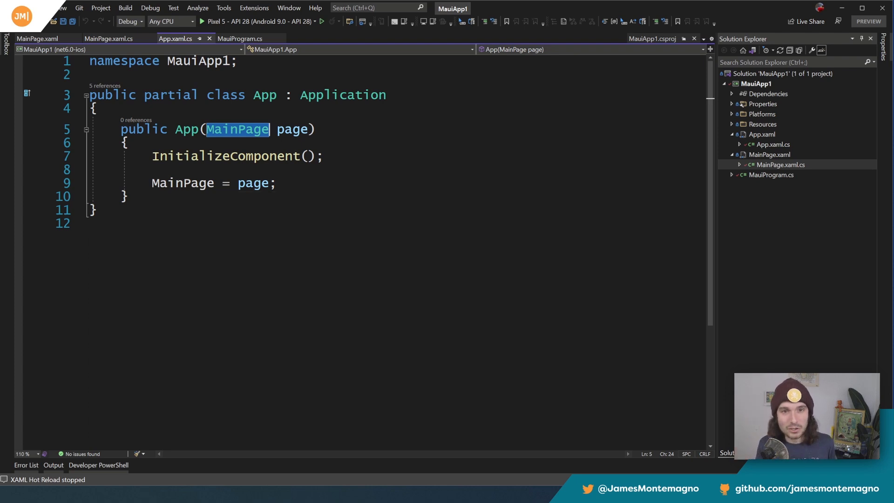
left_click(240, 38)
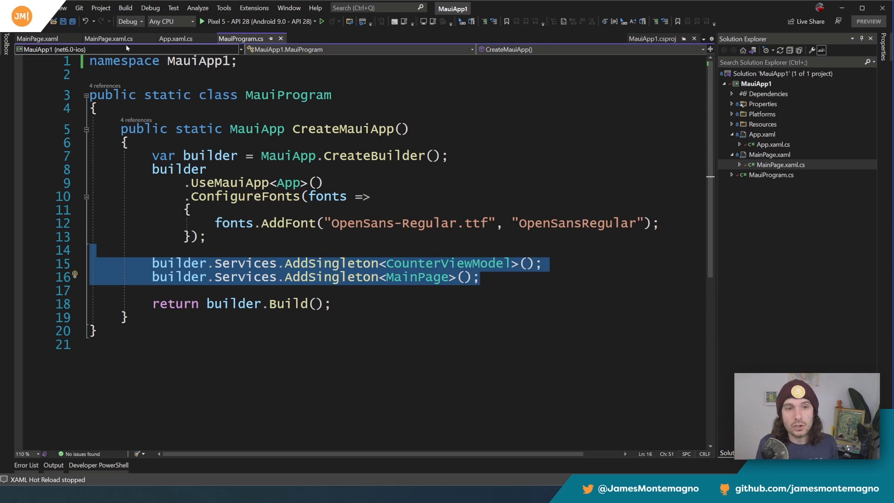
Revisit MainPage.xaml.cs and App.xaml.cs, then start debugging on the Pixel 5 emulator
left_click(108, 38)
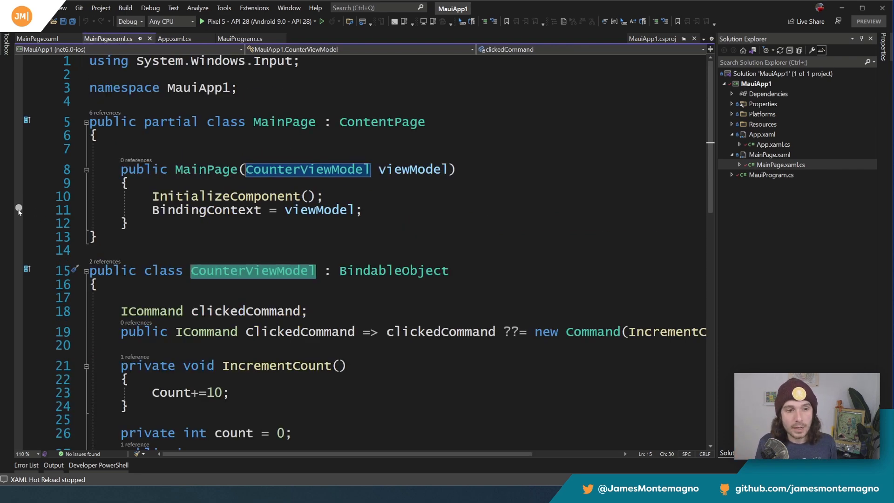
left_click(175, 38)
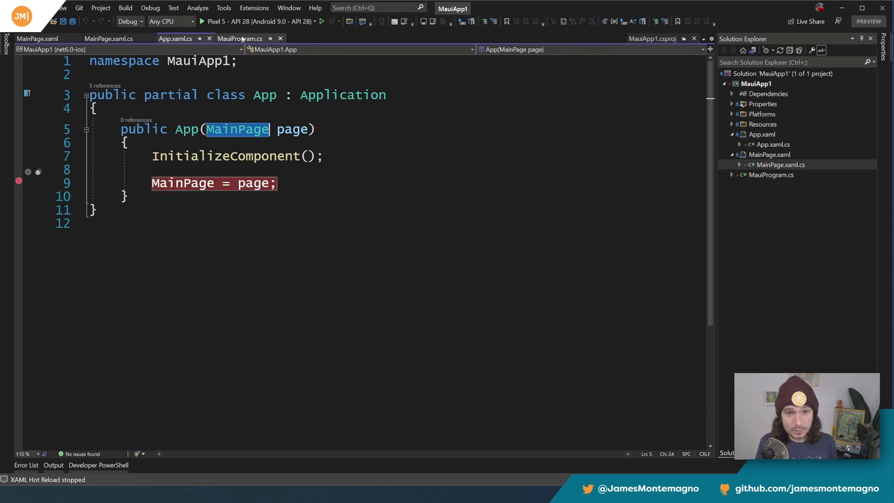
left_click(240, 39)
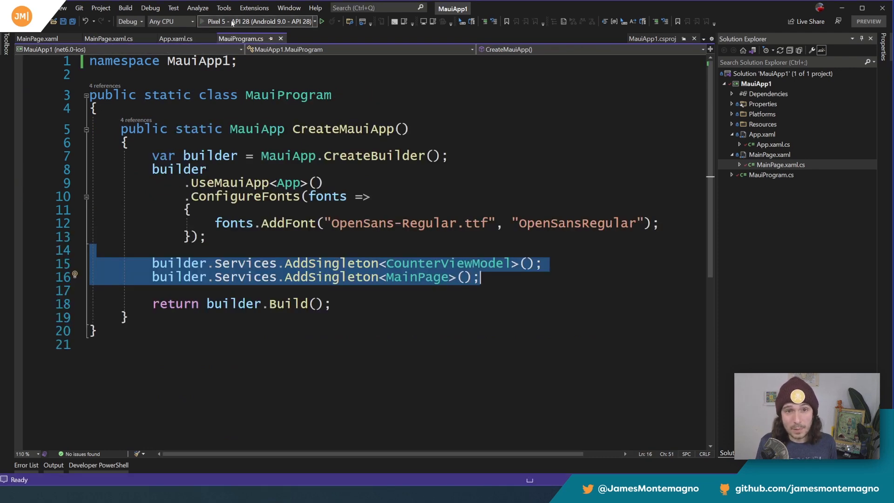
left_click(321, 21)
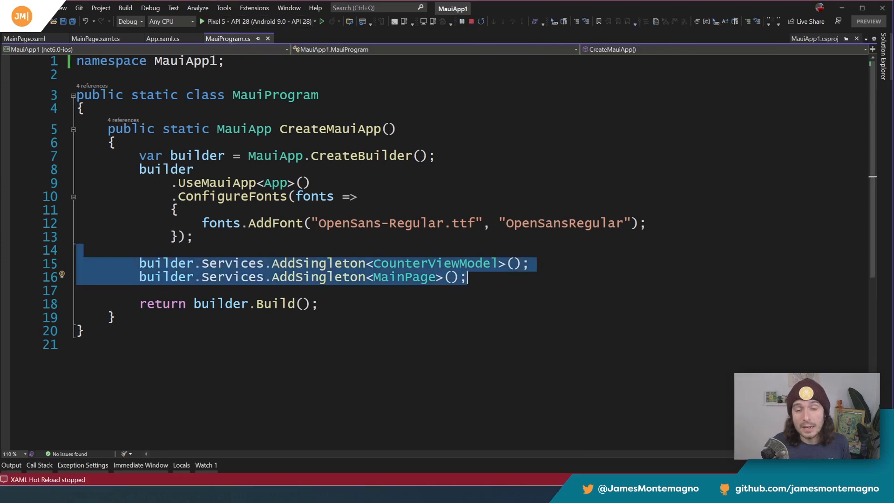
left_click(201, 21)
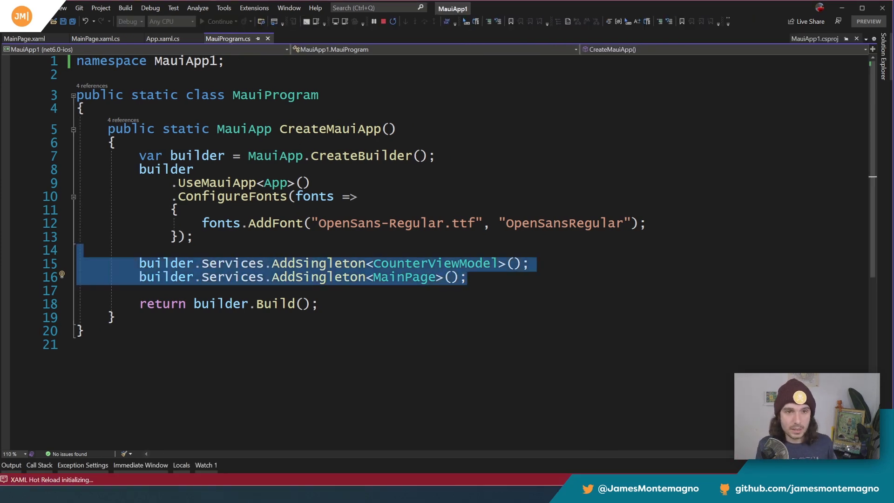
At the MainPage constructor breakpoint, expand the injected viewModel, then continue running
left_click(95, 38)
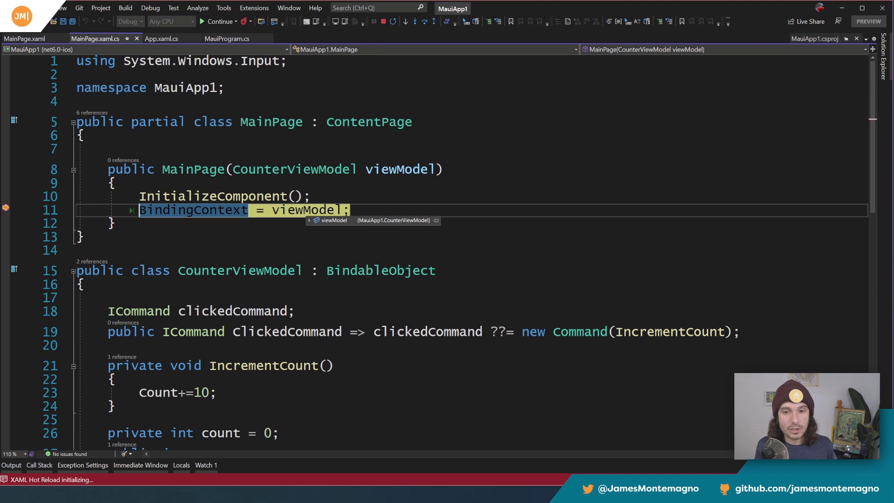
left_click(308, 220)
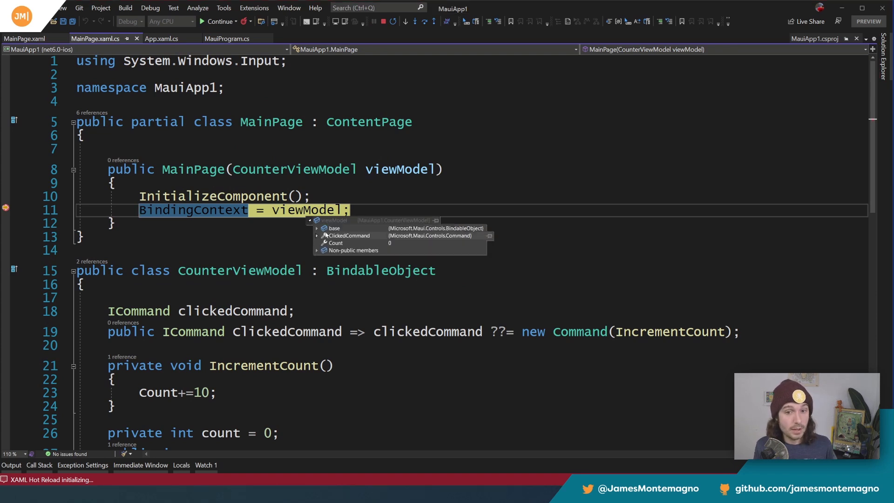
left_click(218, 21)
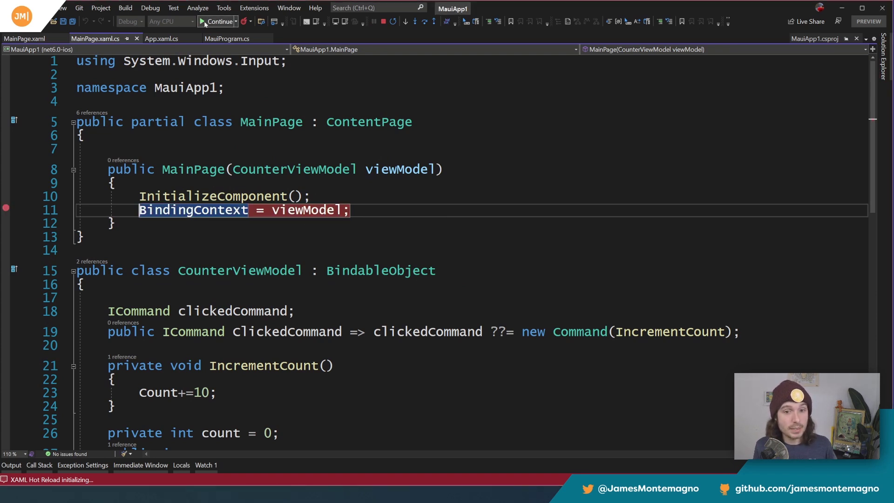
left_click(162, 38)
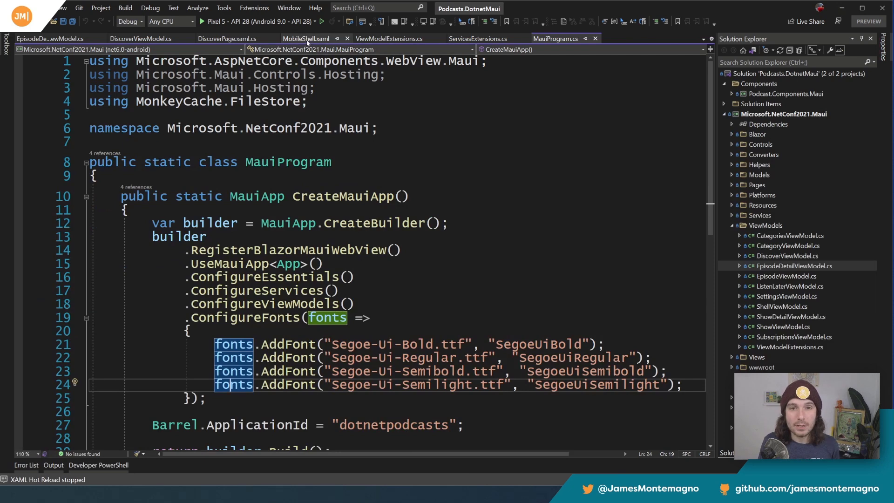
Trace DiscoverPage.xaml.cs's DiscoverViewModel parameter to the DiscoverViewModel constructor and highlight its code
left_click(306, 38)
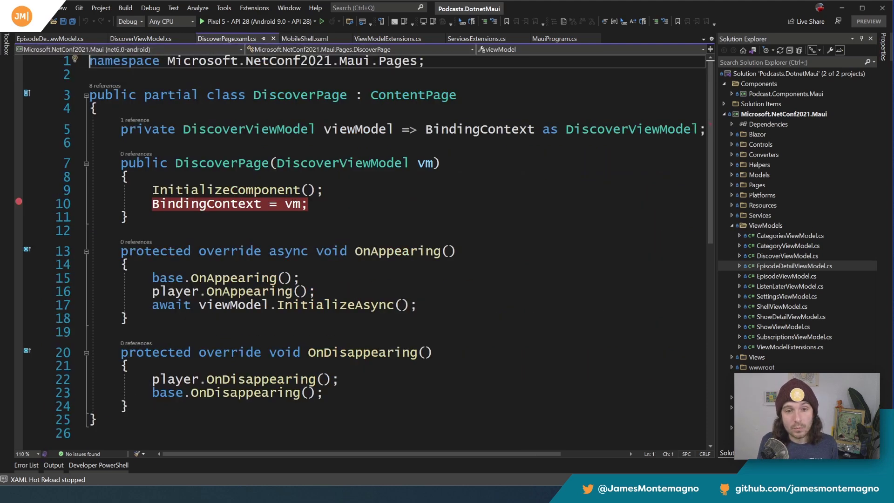
left_click(341, 163)
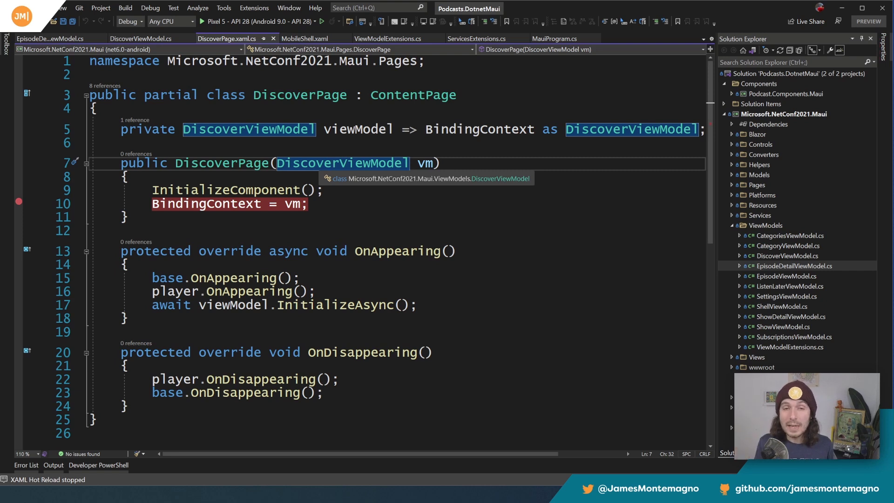
double_click(342, 163)
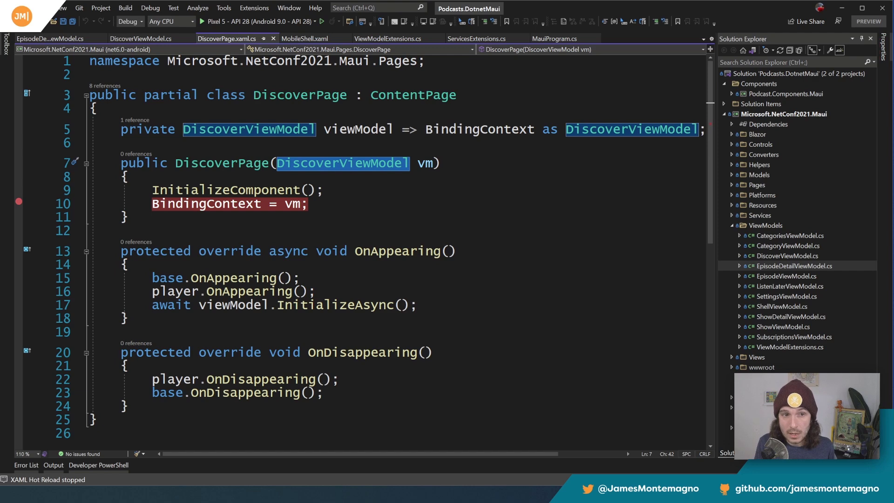
left_click(140, 38)
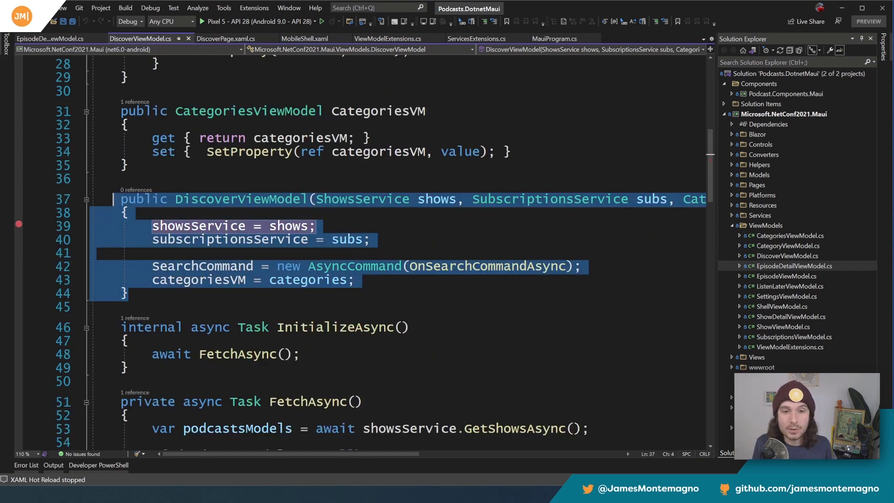
scroll("right", 3)
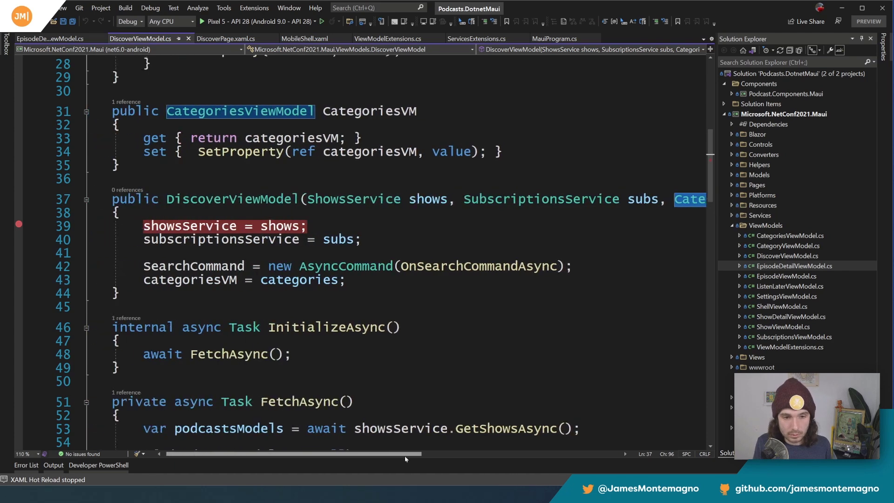
left_click_drag(143, 225, 353, 280)
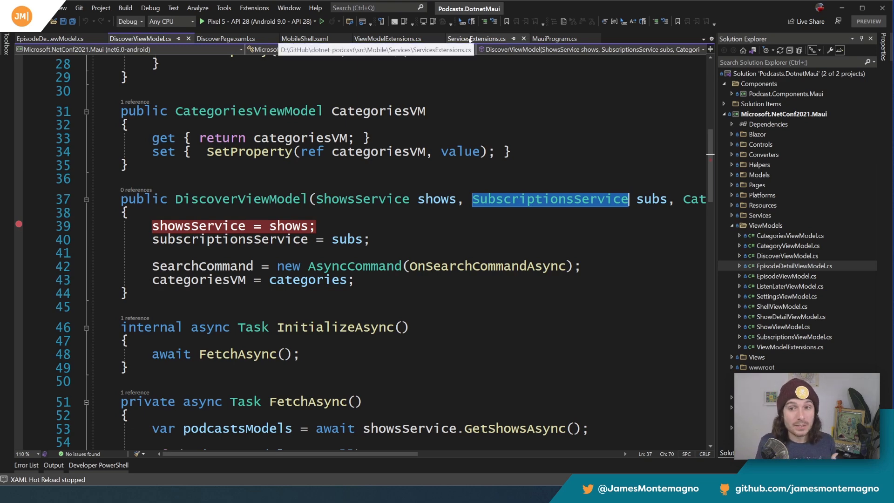
Browse ServicesExtensions.cs, selecting IAudioService, then open ViewModelExtensions.cs
left_click(475, 38)
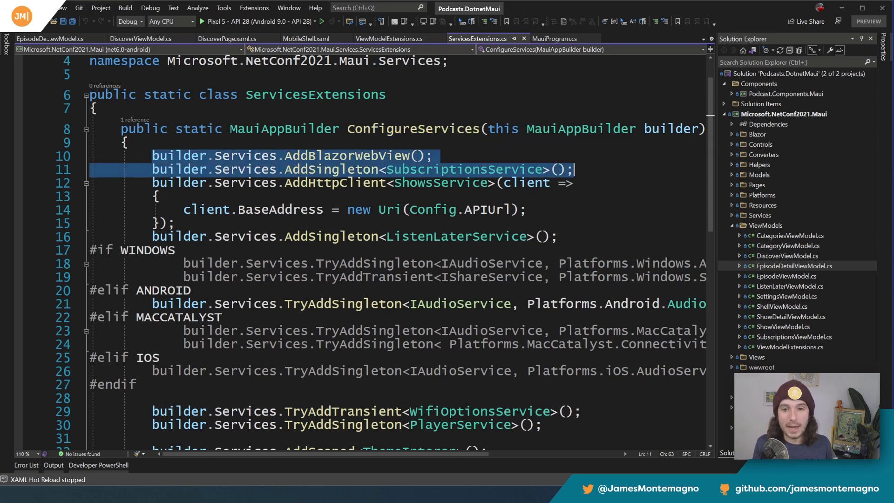
double_click(331, 168)
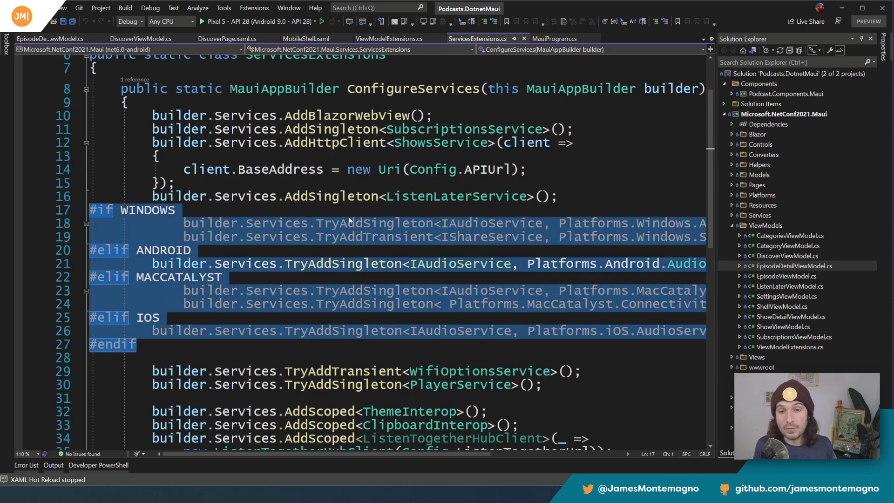
left_click(176, 210)
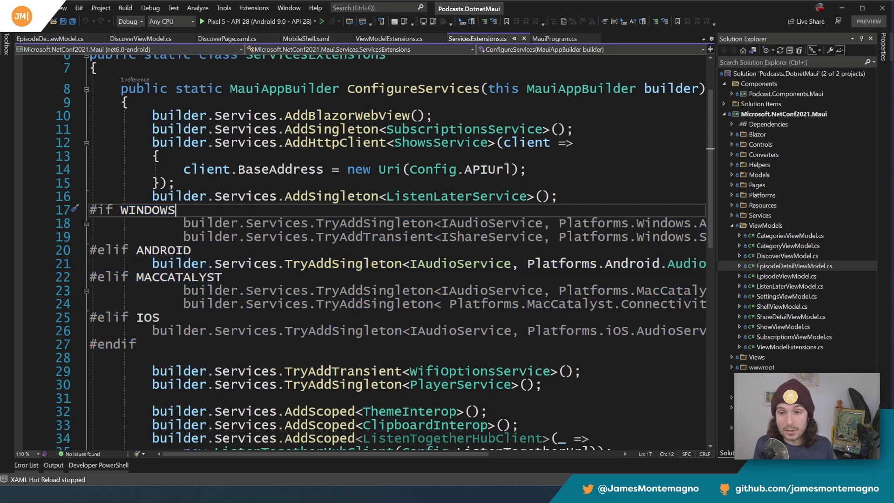
double_click(491, 223)
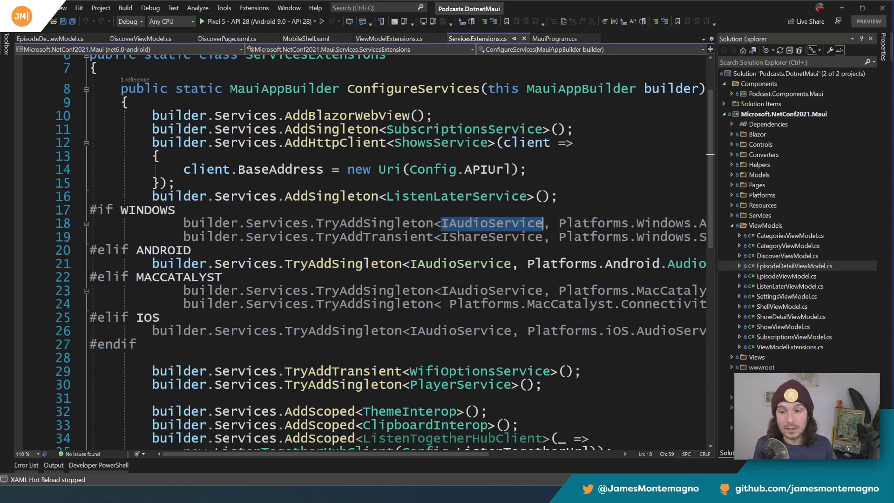
scroll("down", 3)
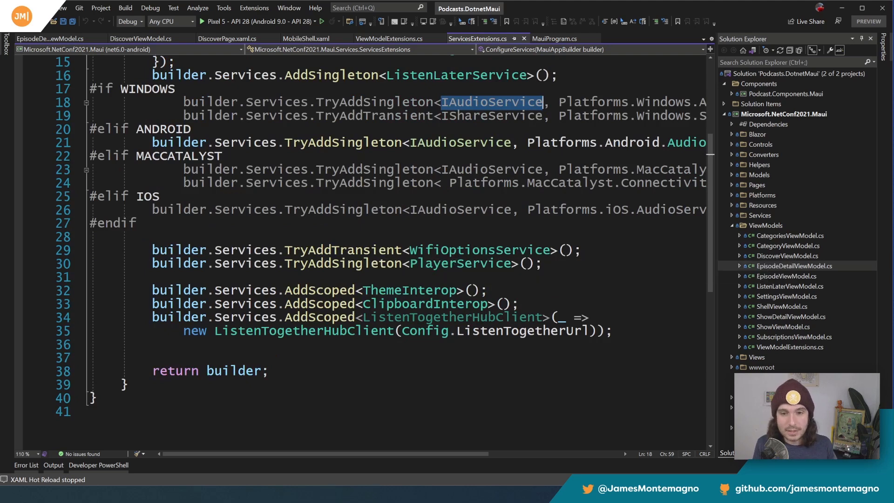
double_click(408, 290)
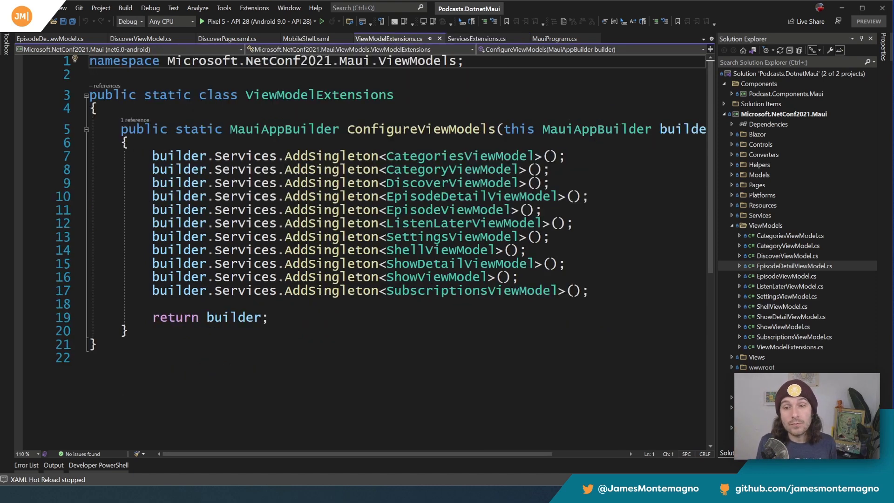
Highlight the AddSingleton view-model lines, then show MauiProgram's ConfigureServices/ConfigureViewModels chain
left_click_drag(152, 155, 591, 290)
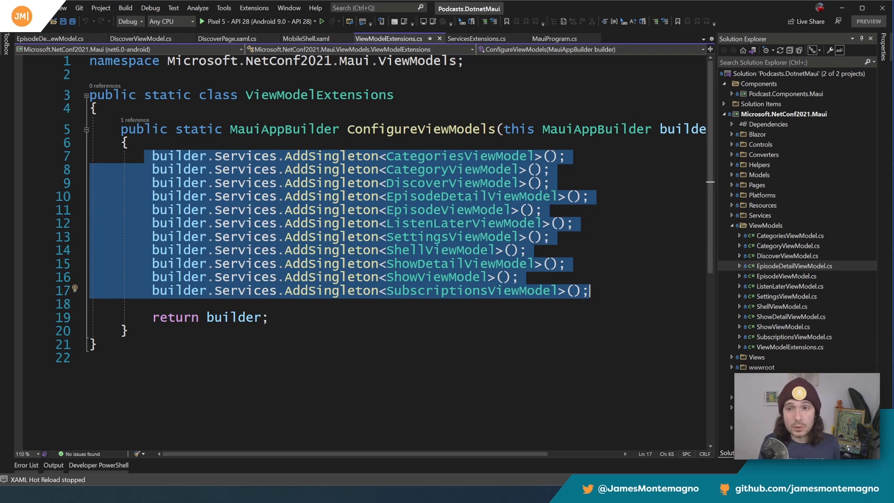
left_click(553, 39)
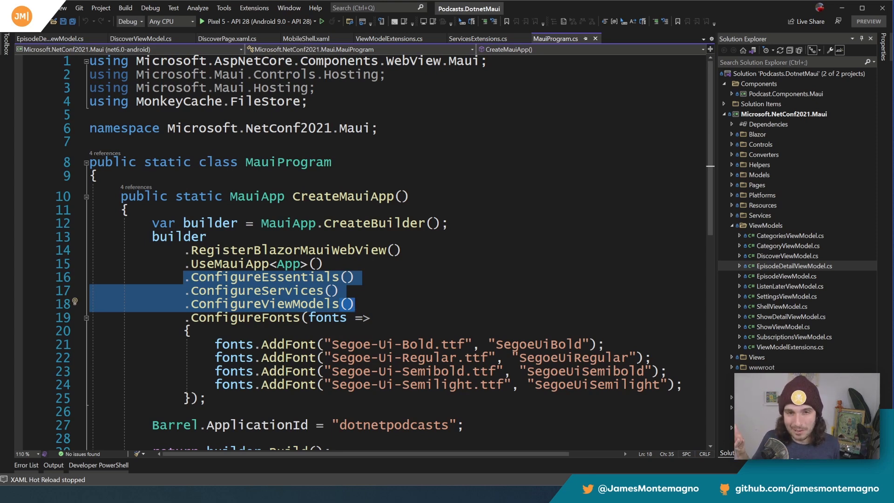
scroll("down", 3)
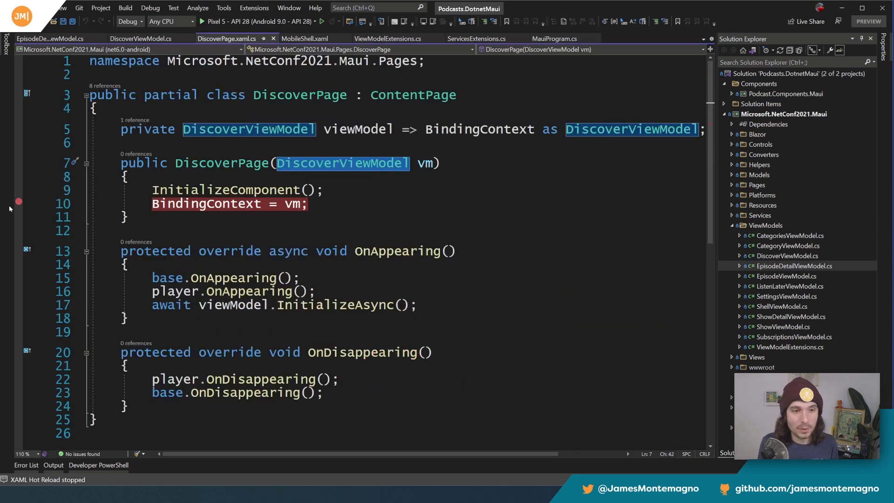
left_click(140, 39)
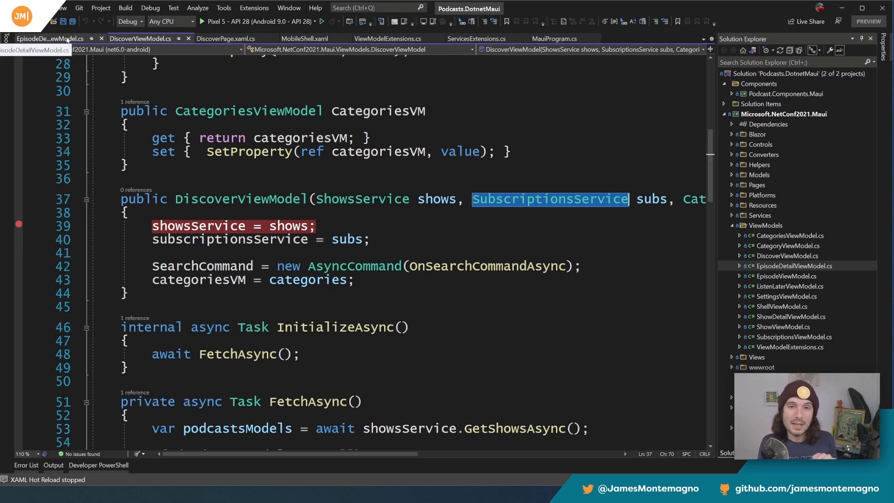
left_click(51, 38)
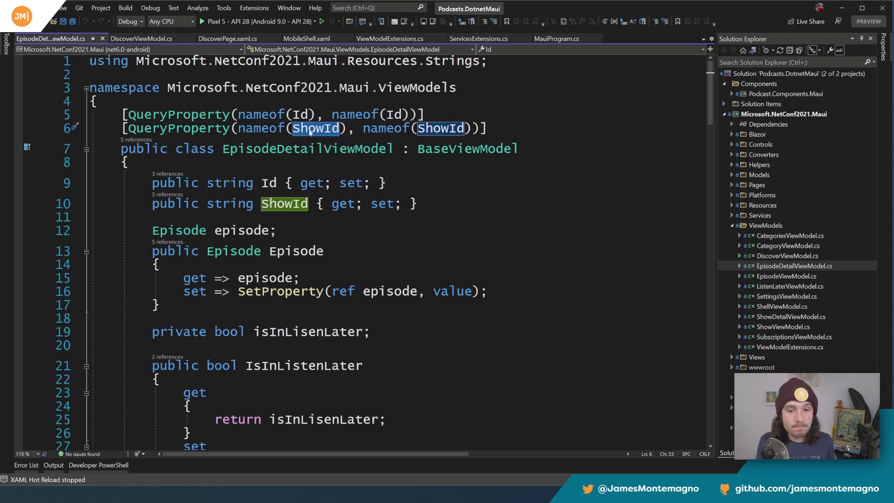
scroll("down", 3)
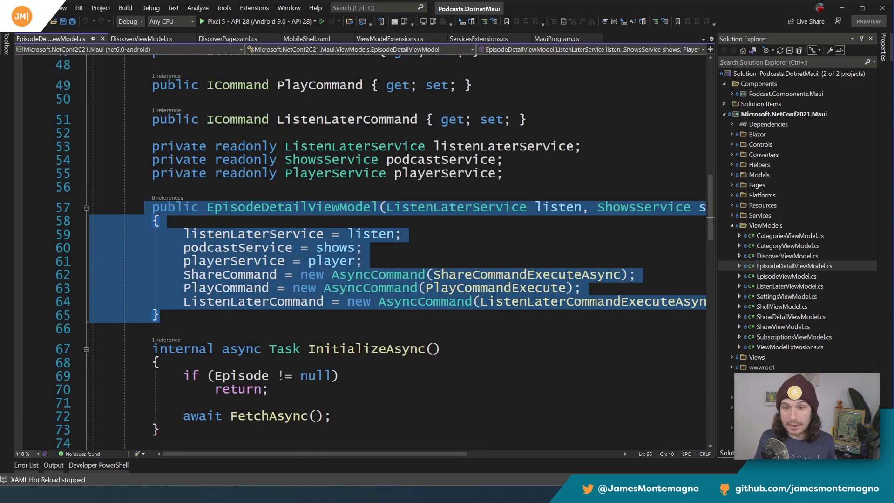
scroll("right", 3)
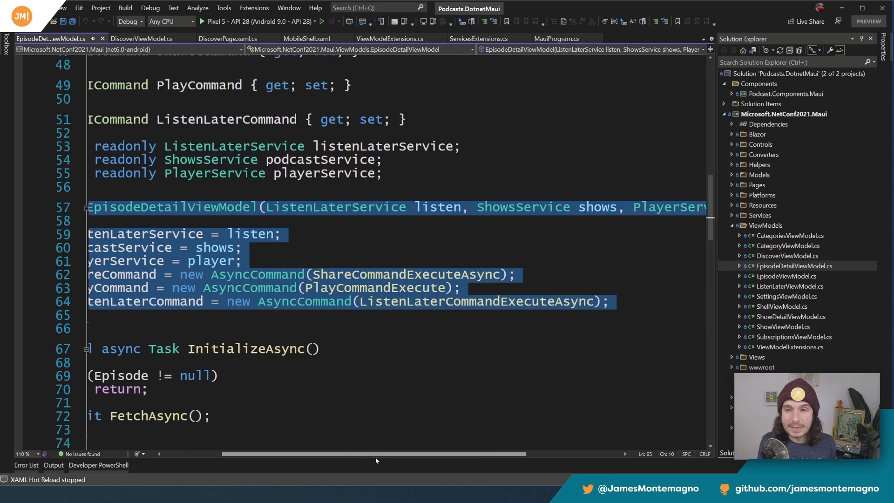
scroll("left", 3)
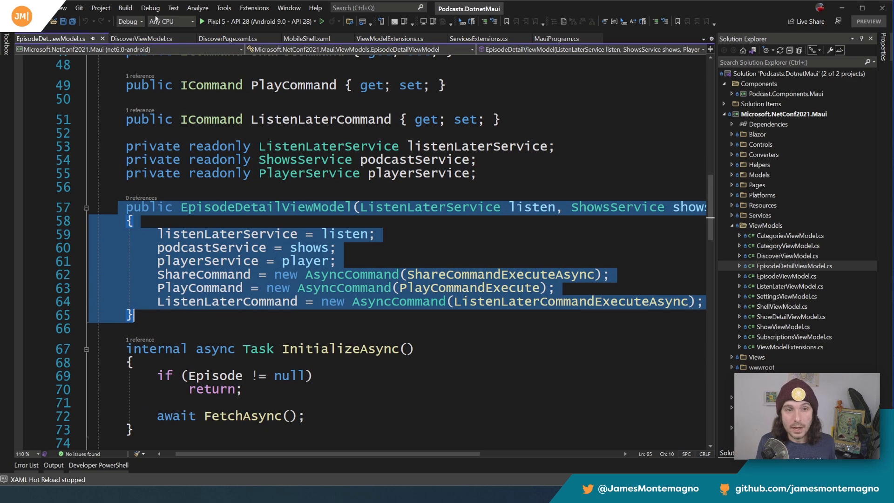
left_click(139, 38)
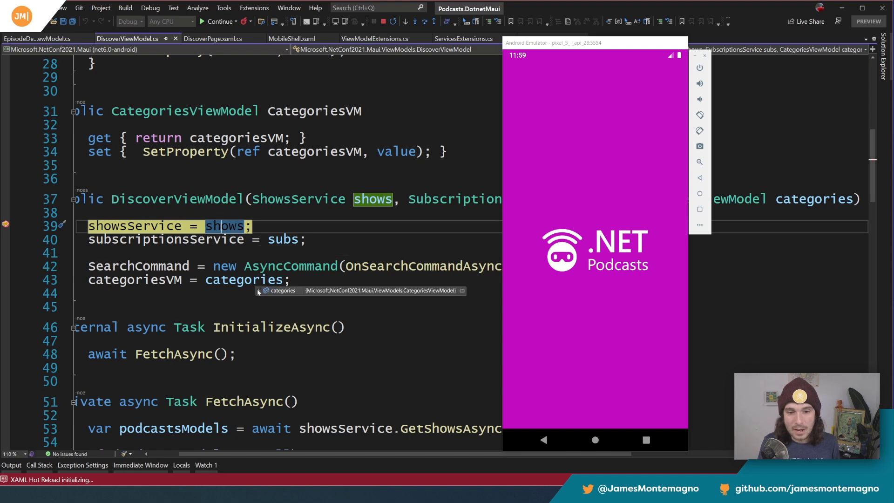
Inspect the injected categories value at the breakpoint, continue, and dismiss the not-responding notice
left_click(258, 290)
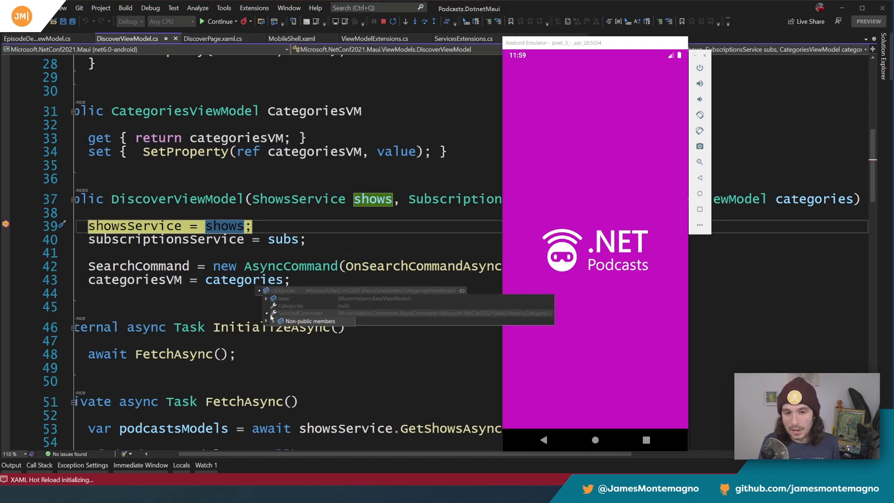
left_click(214, 39)
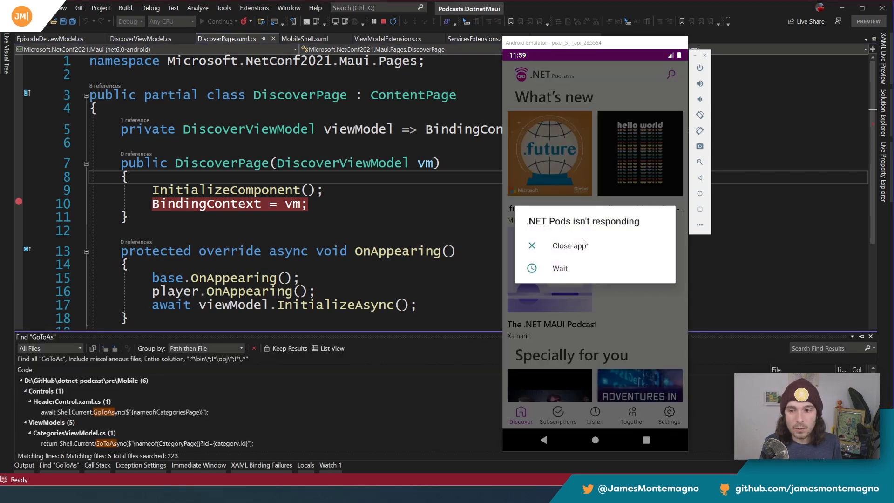
left_click(559, 268)
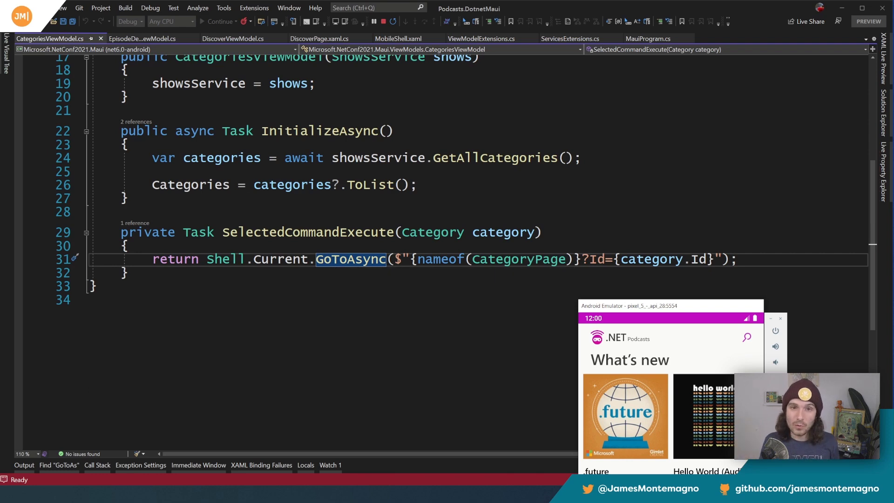
Show ViewModelExtensions.cs, then navigate the running app to Settings and back to Discover
left_click(482, 38)
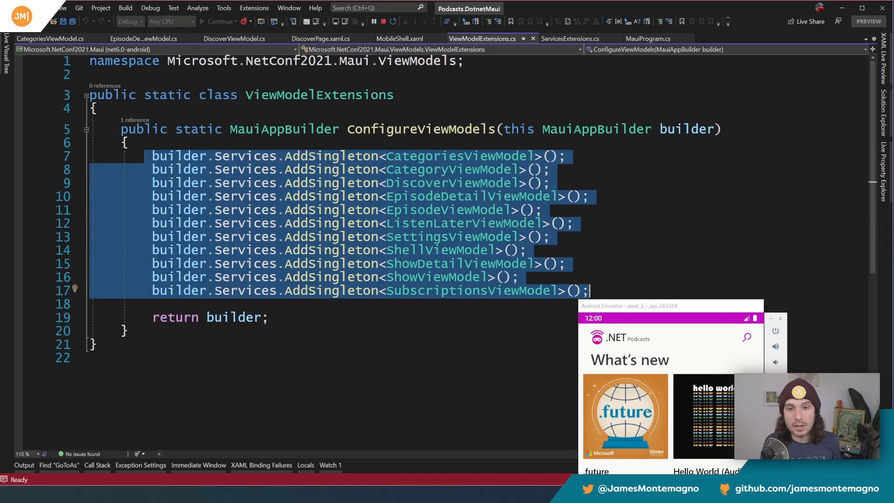
double_click(452, 182)
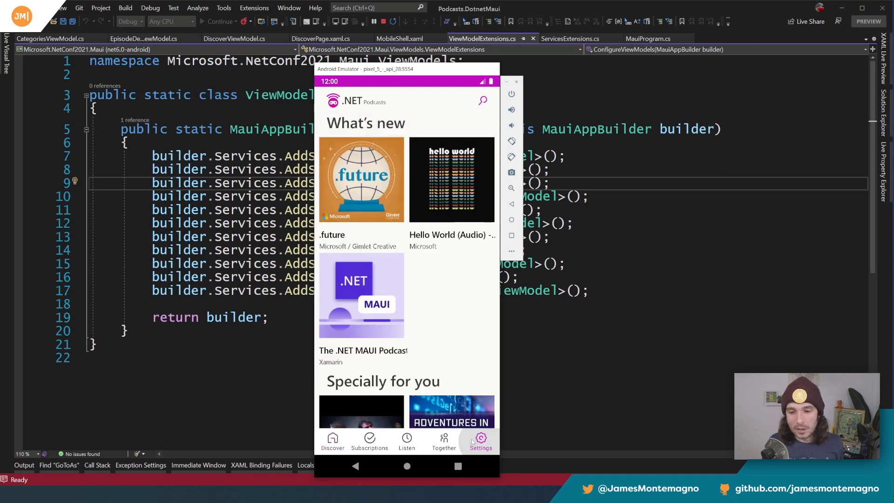
left_click(480, 440)
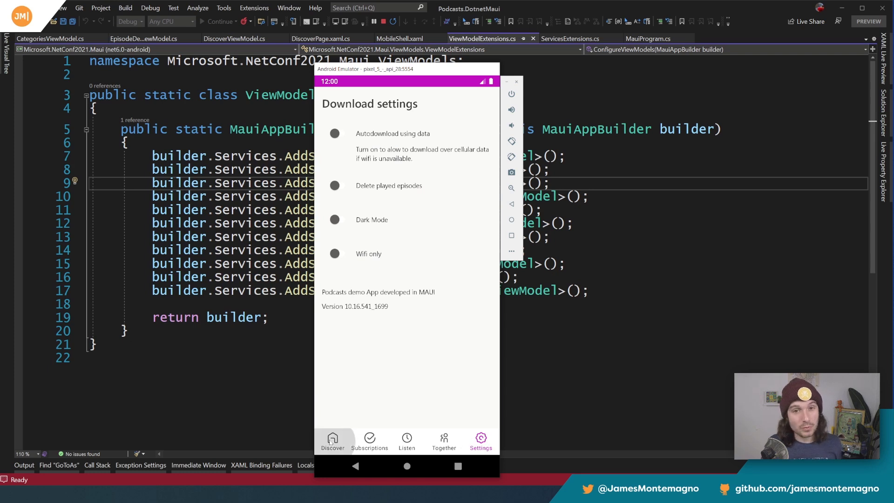
left_click(333, 439)
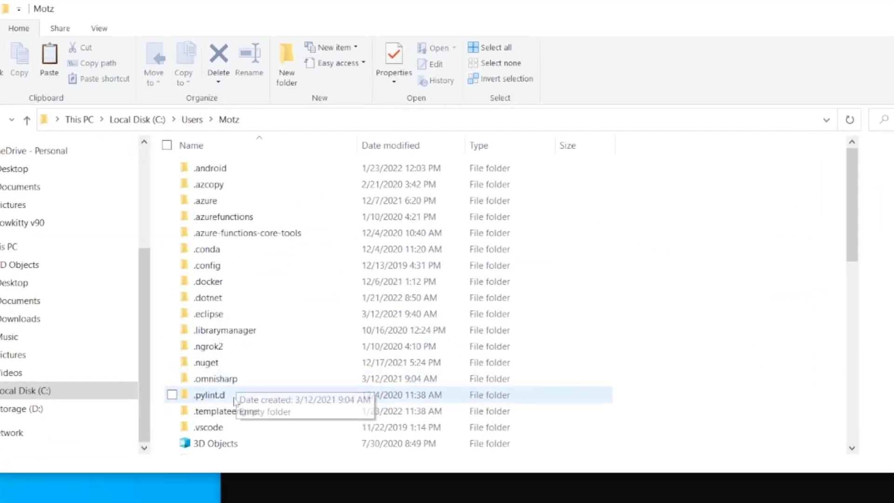
Inspect .templateengine and its packages folder, then run 'dotnet new -u Microsoft.Maui.Templates'
left_click(173, 420)
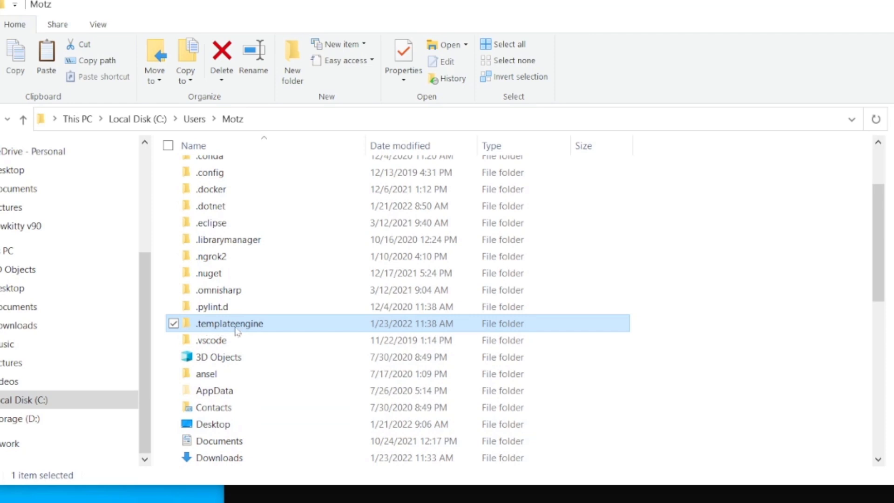
double_click(229, 323)
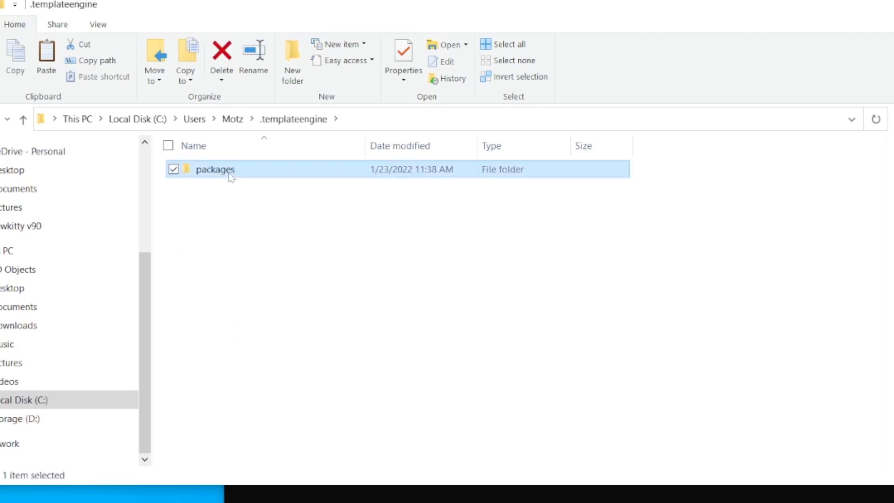
double_click(214, 170)
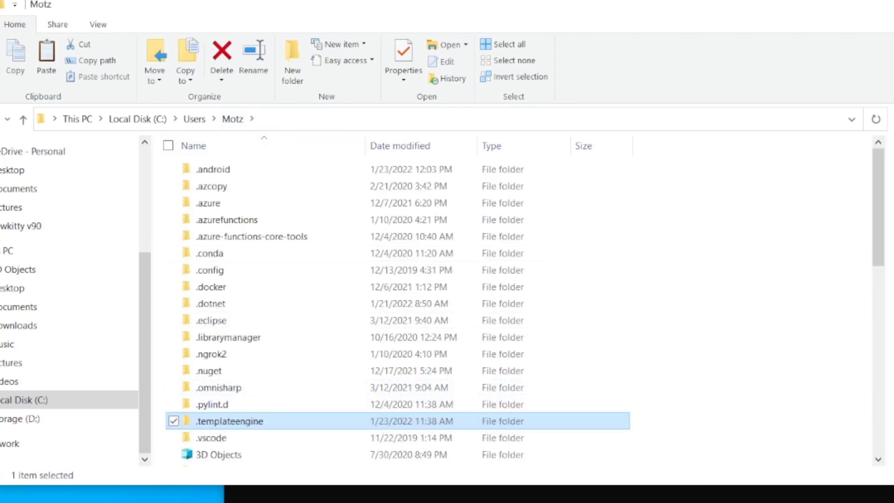
type("dotnet new -u Microsoft.Maui.Templates")
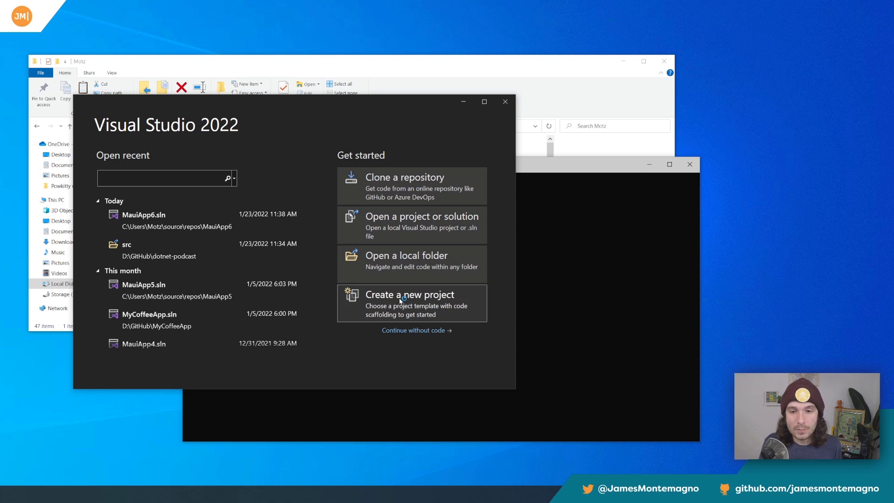
Choose Create a new project on the Visual Studio 2022 start window
left_click(409, 294)
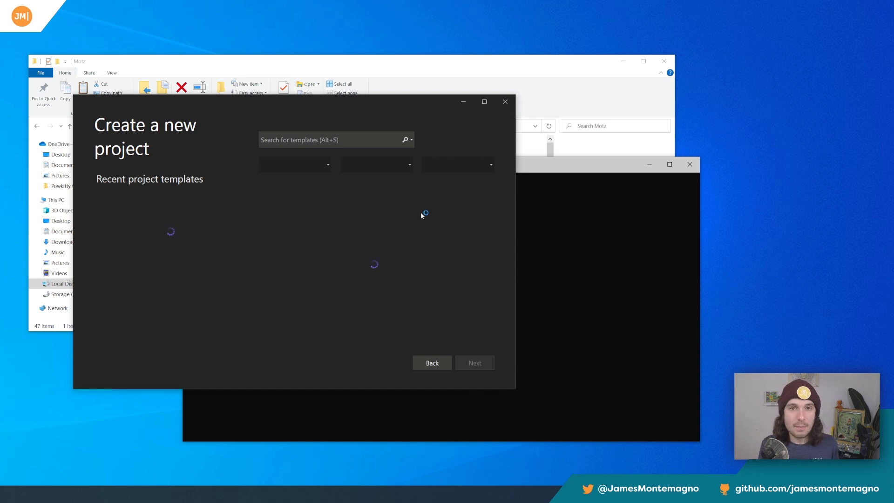
mouse_move(353, 219)
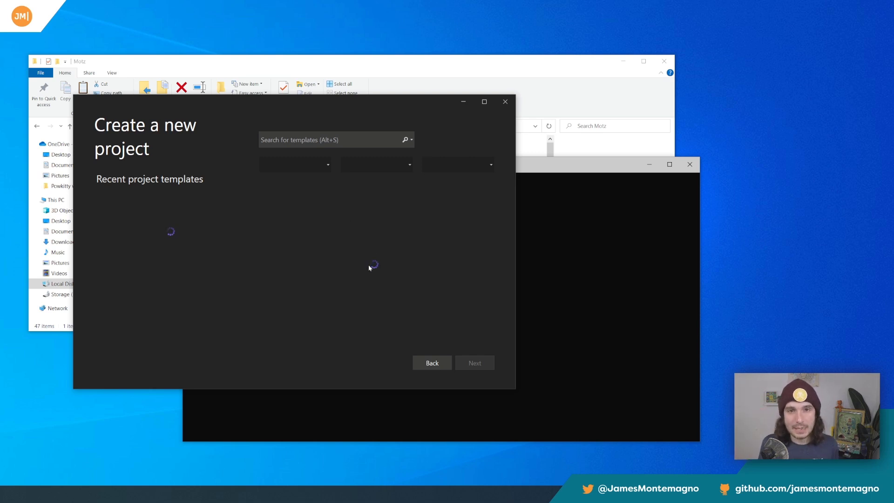
mouse_move(355, 247)
type("dotnet new -u Mi")
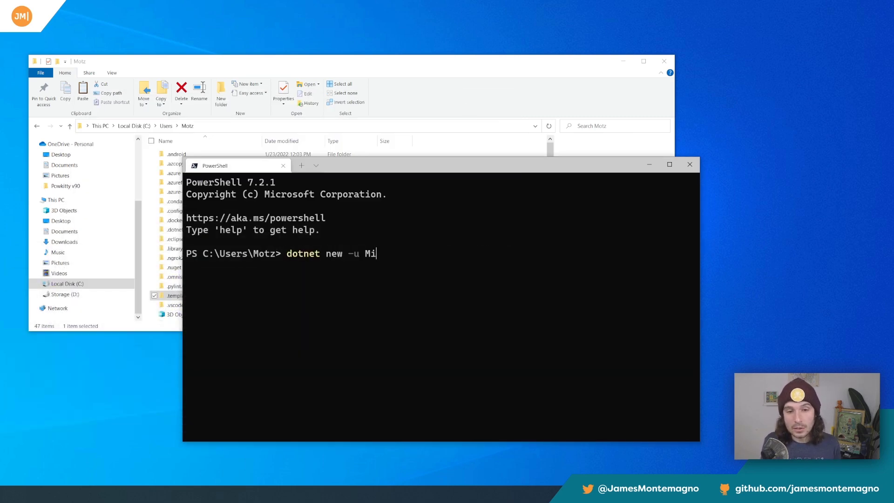
In PowerShell, make a Desktop folder Test12, enter it, and run 'dotnet new maui'
type("cd D")
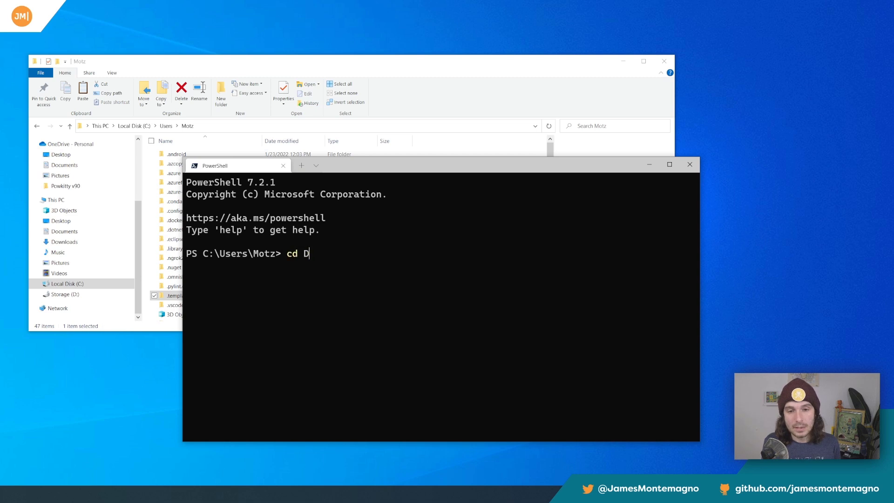
type("esktop")
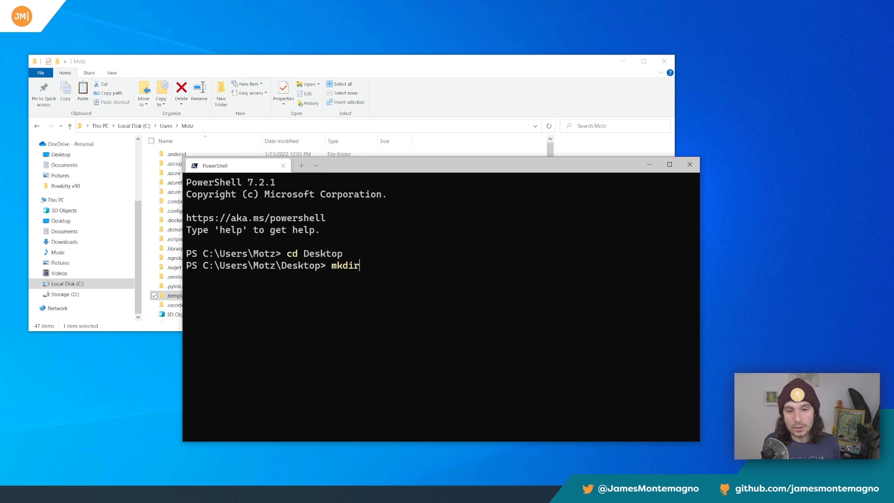
type("Test12")
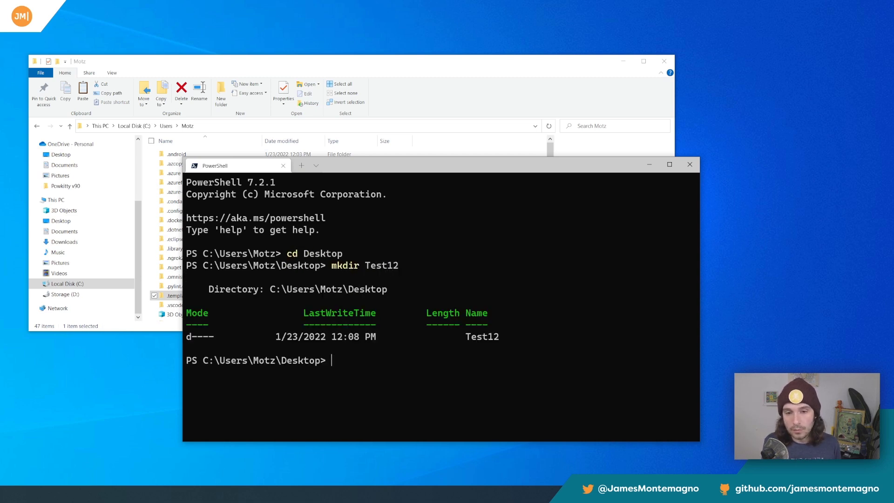
type("cd Test112")
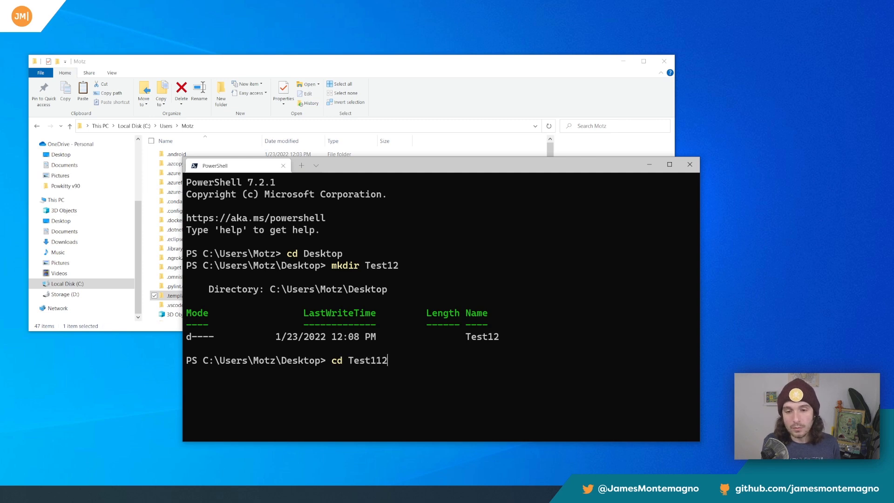
type("dotnet")
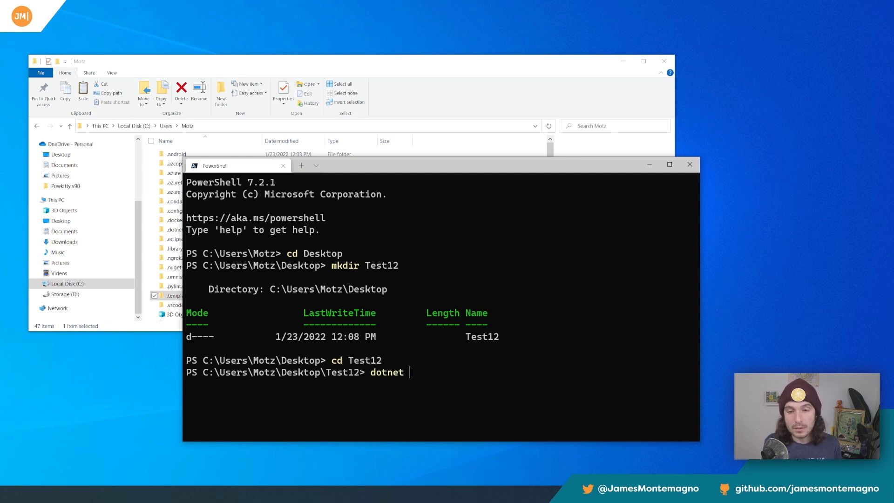
type("new maui")
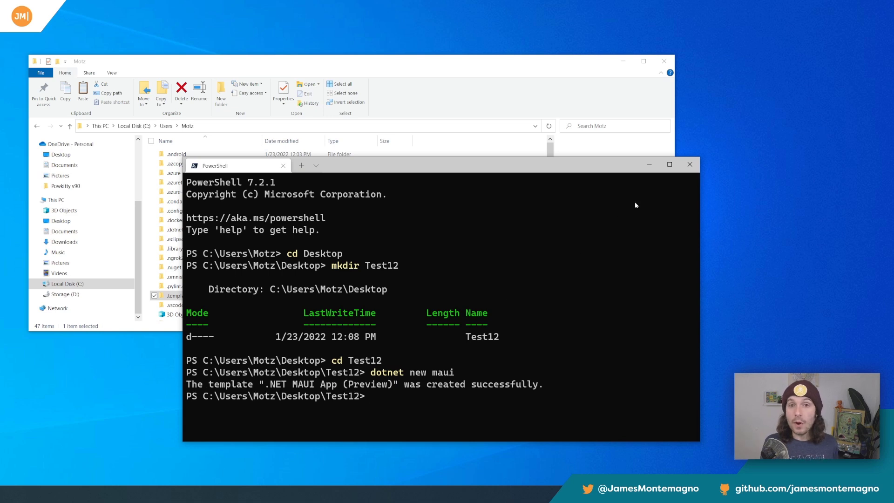